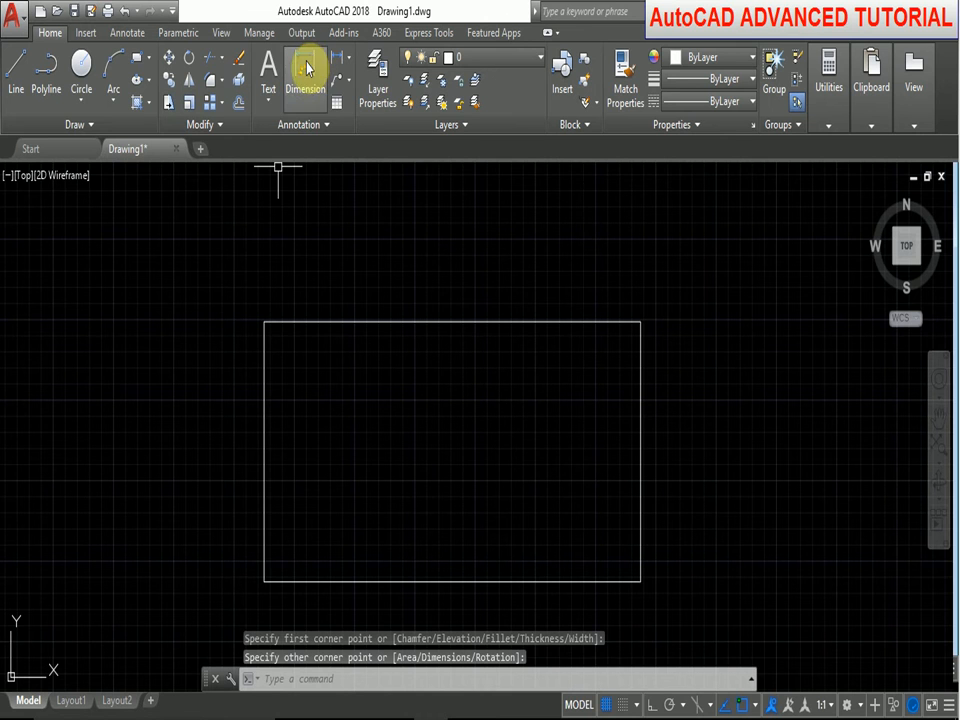
# Step: Dimension the rectangle's top edge with a horizontal linear dimension reading 15.6213
pyautogui.click(306, 75)
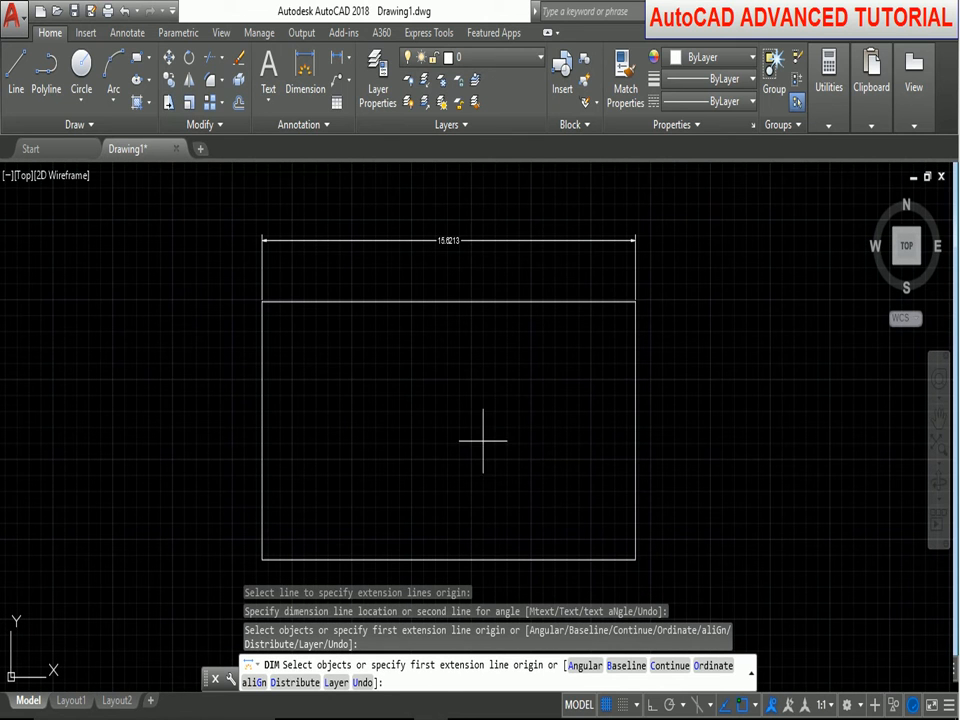
pyautogui.moveTo(243, 247)
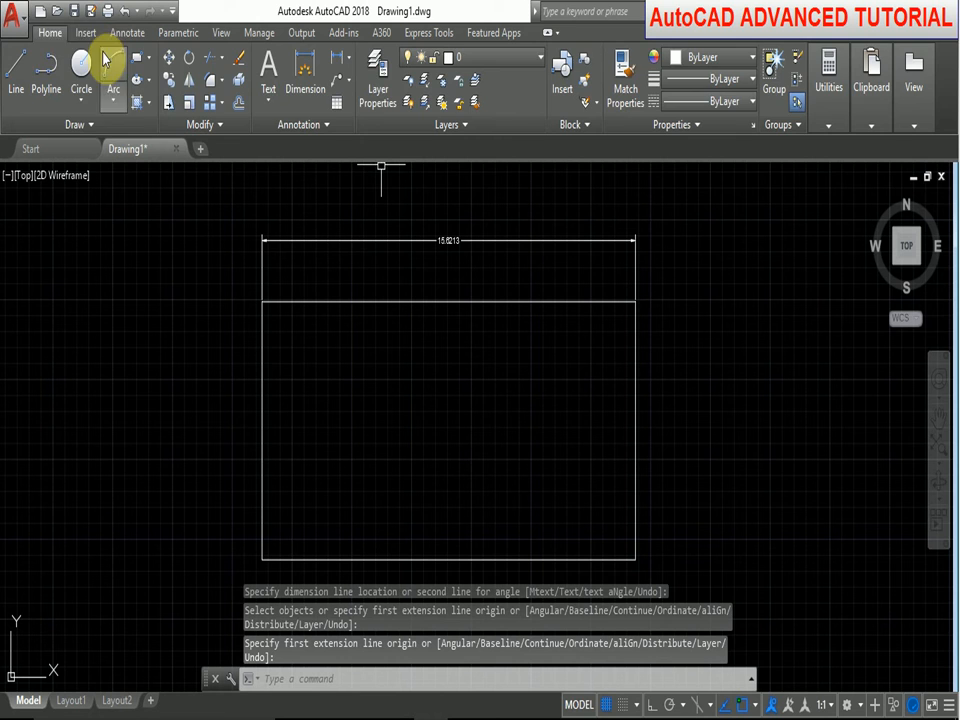
# Step: Start the Text Angle (DIMTEDIT) command from the Annotate tab's expanded Dimensions panel
pyautogui.click(127, 32)
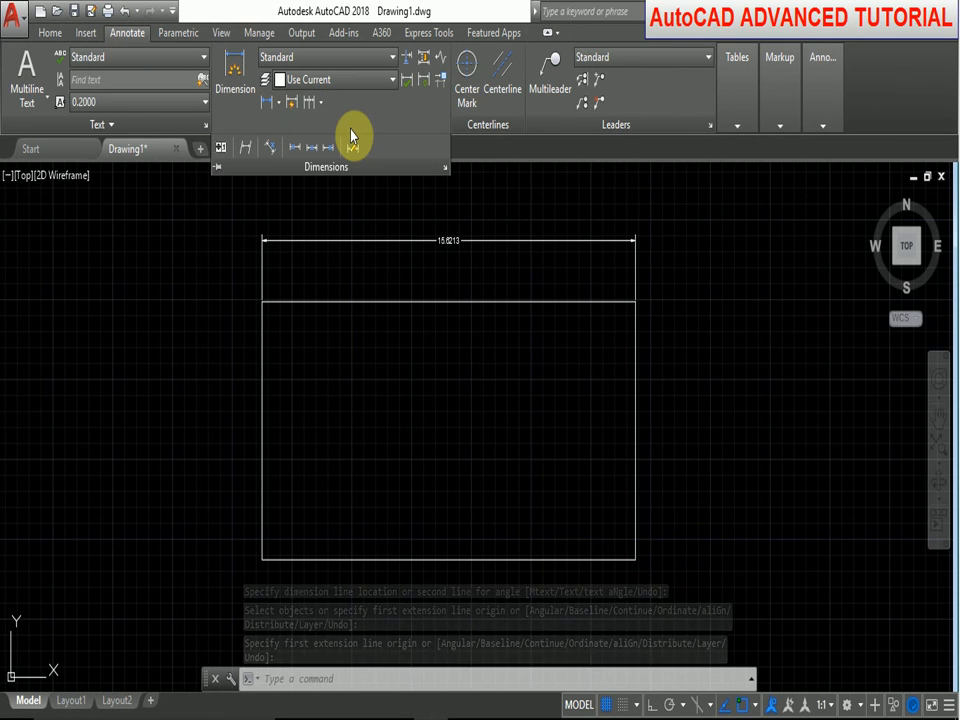
pyautogui.click(270, 147)
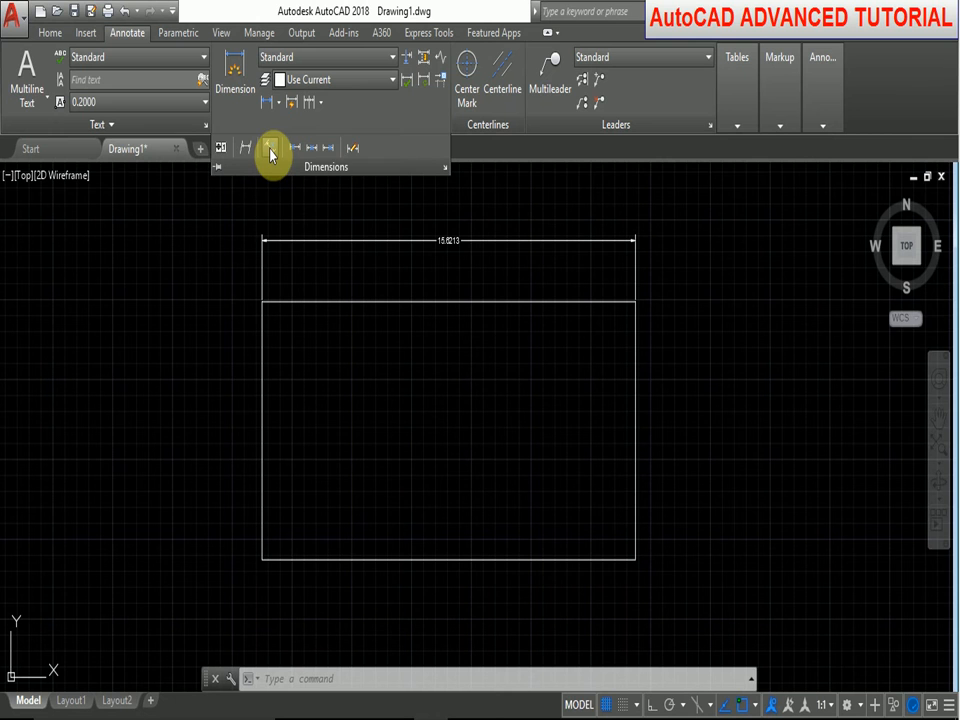
pyautogui.moveTo(270, 148)
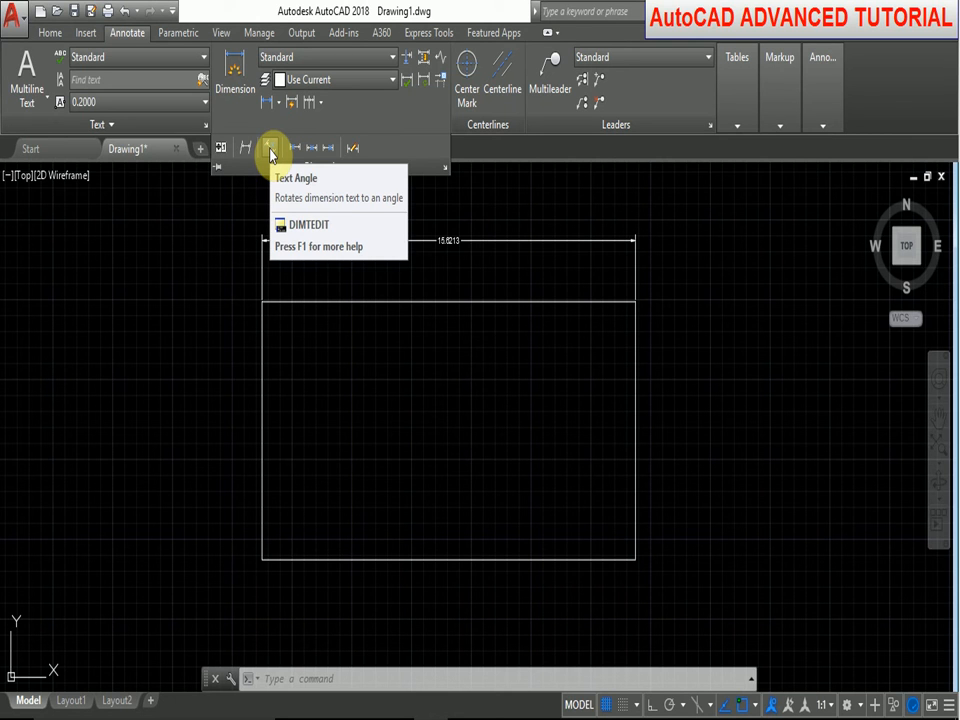
pyautogui.click(271, 148)
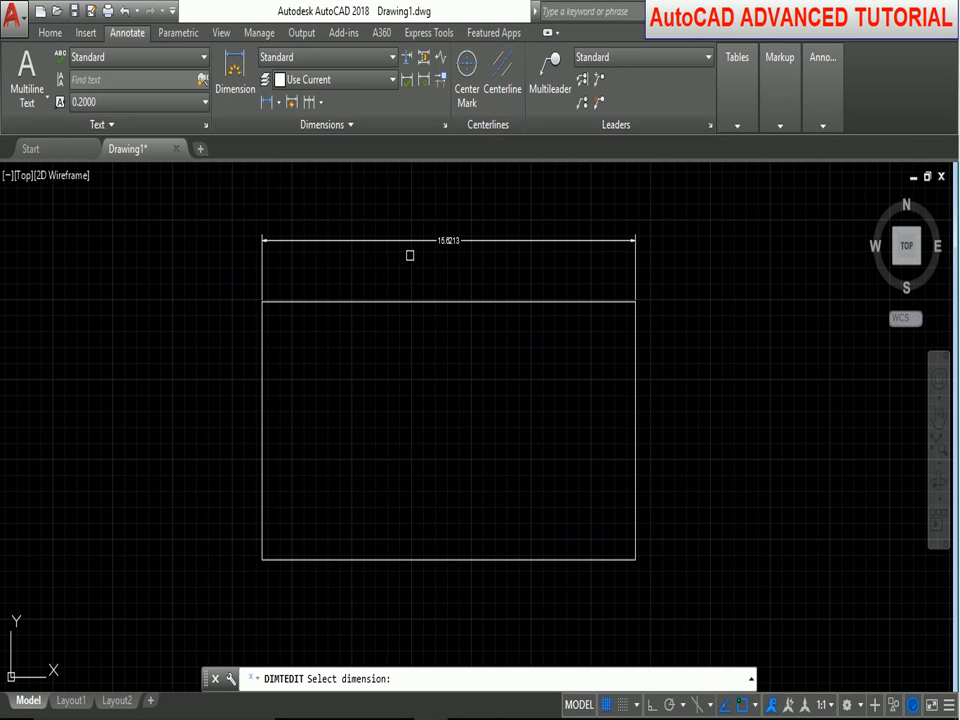
# Step: Rotate the 15.6213 dimension's text to 60 degrees
pyautogui.click(450, 240)
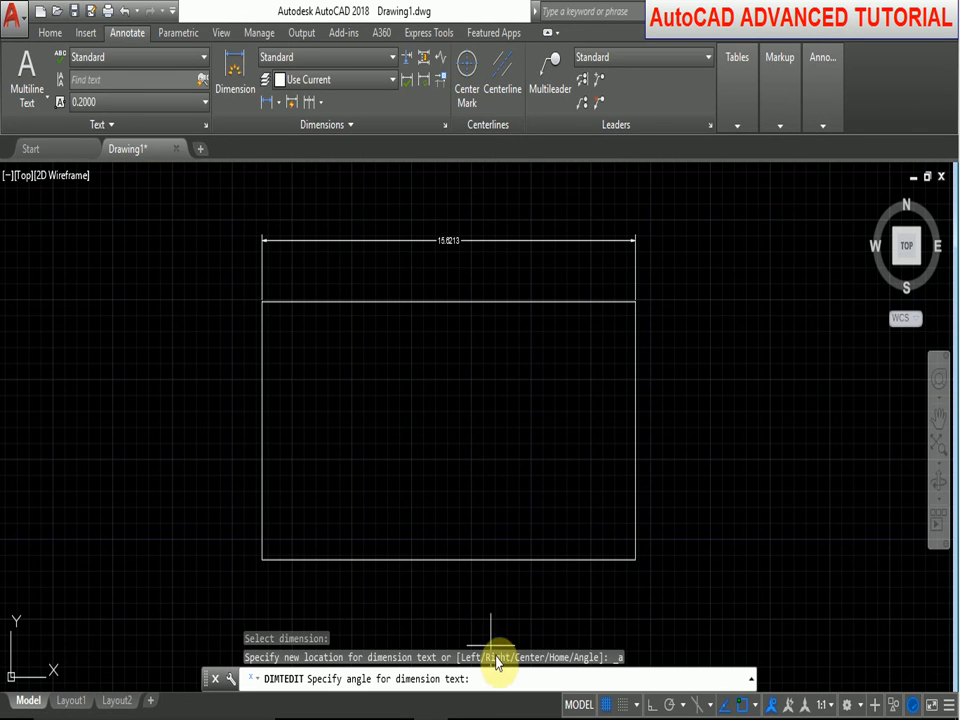
pyautogui.moveTo(620, 517)
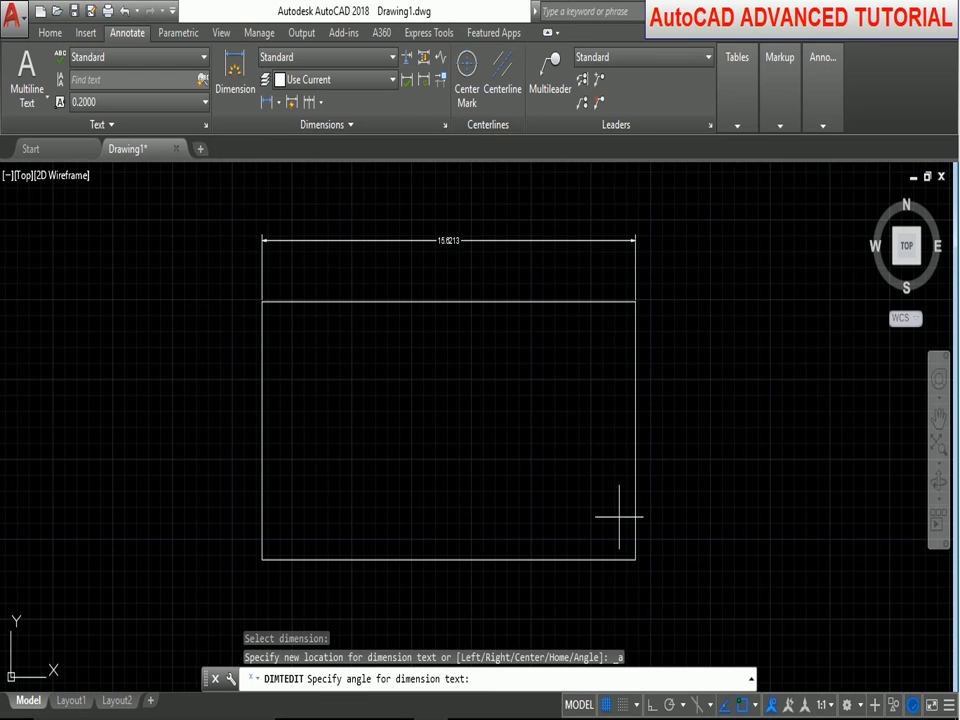
pyautogui.write('60')
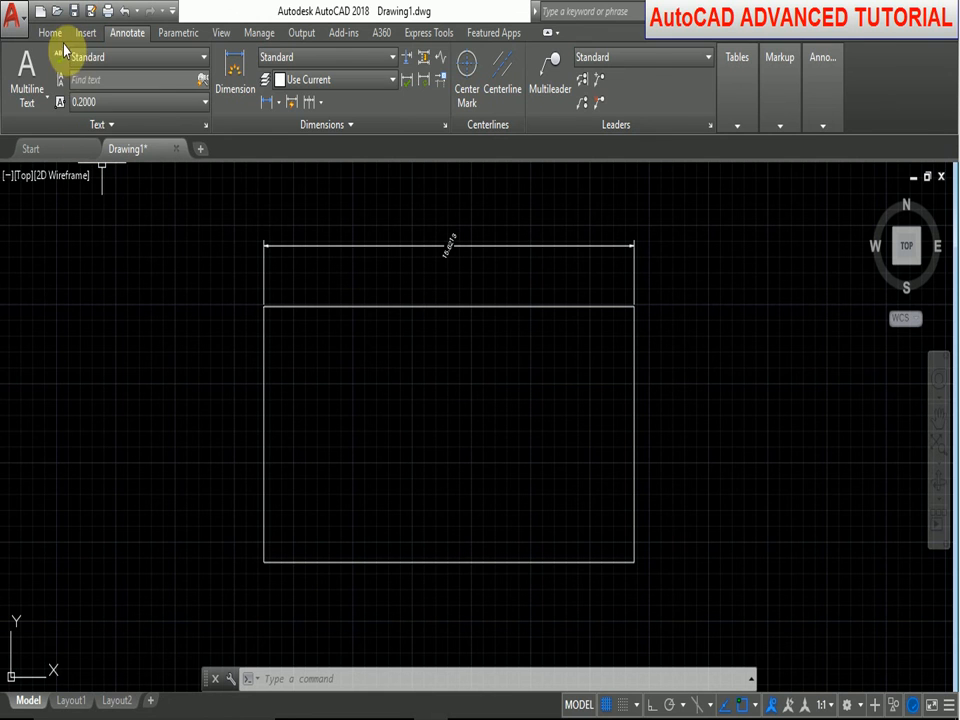
# Step: Return to the Home tab with the dimension text still rotated
pyautogui.click(49, 33)
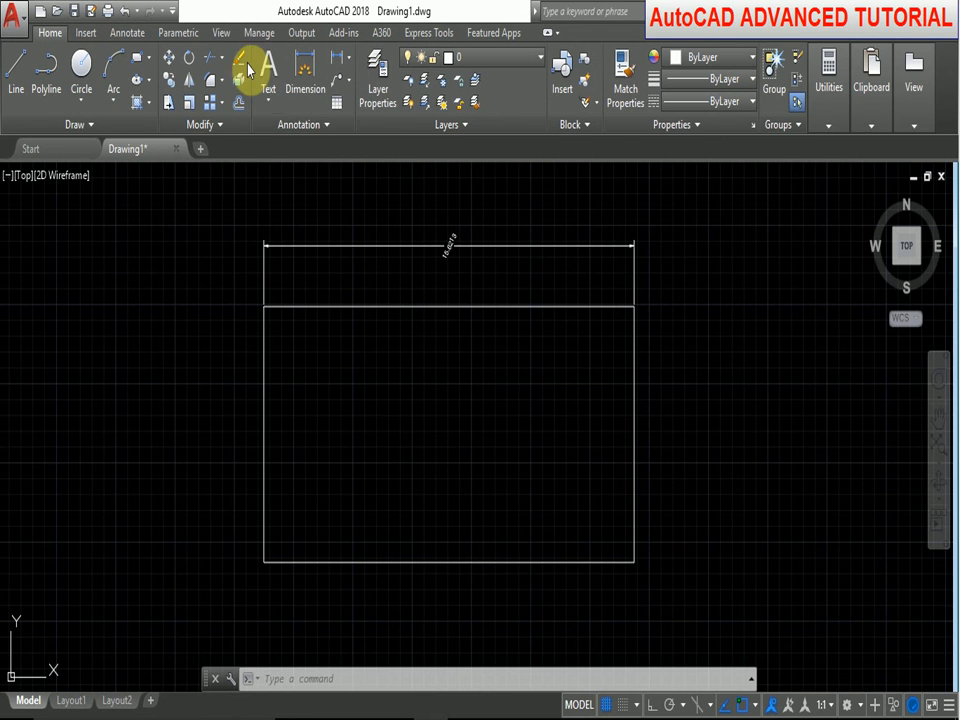